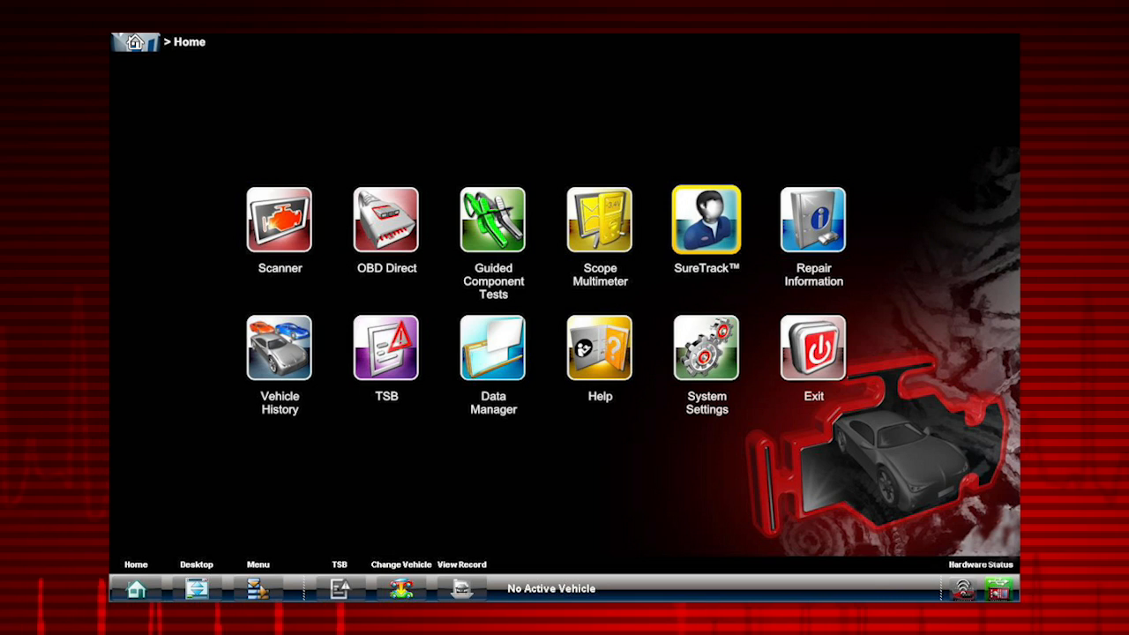
mouse_move(813, 221)
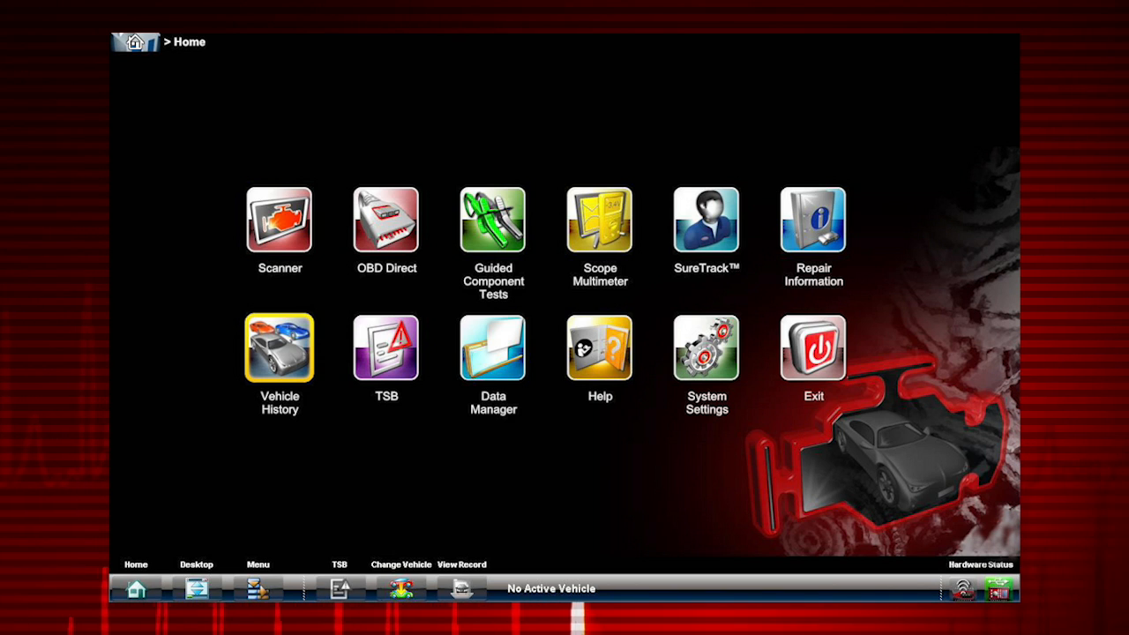
mouse_move(385, 347)
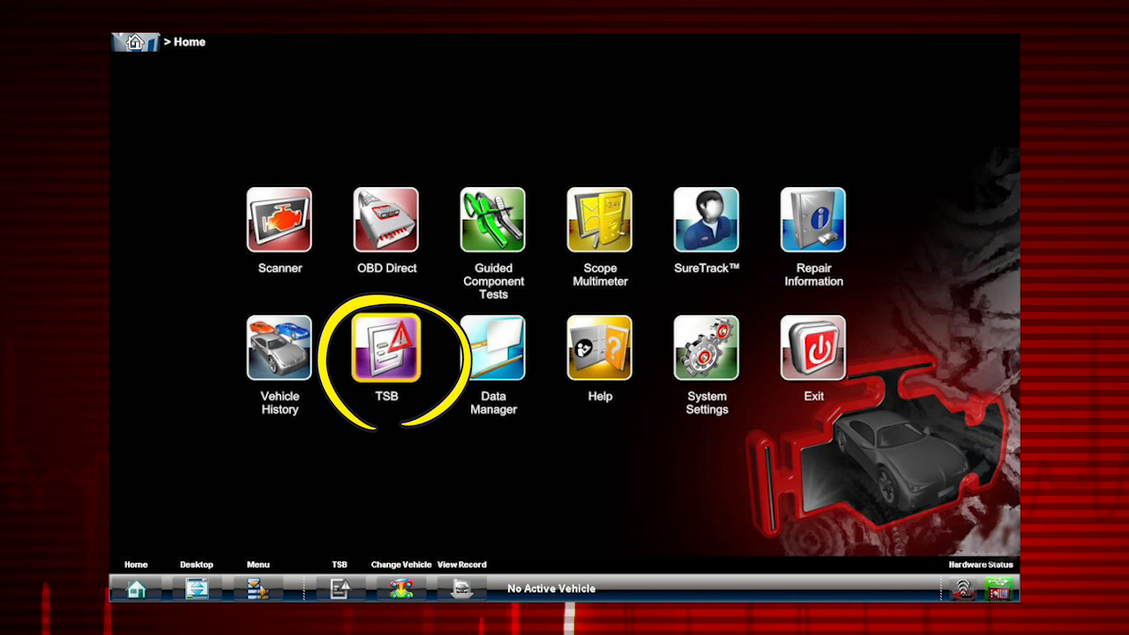
Open the TSB bulletin category list from the Home screen icon.
left_click(385, 346)
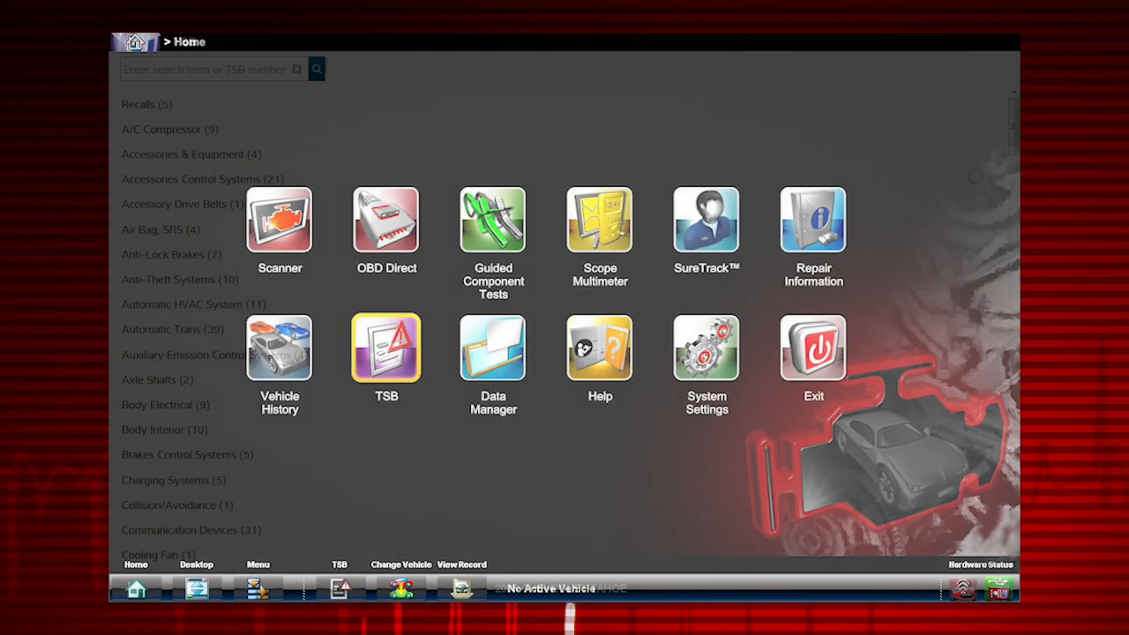
left_click(386, 347)
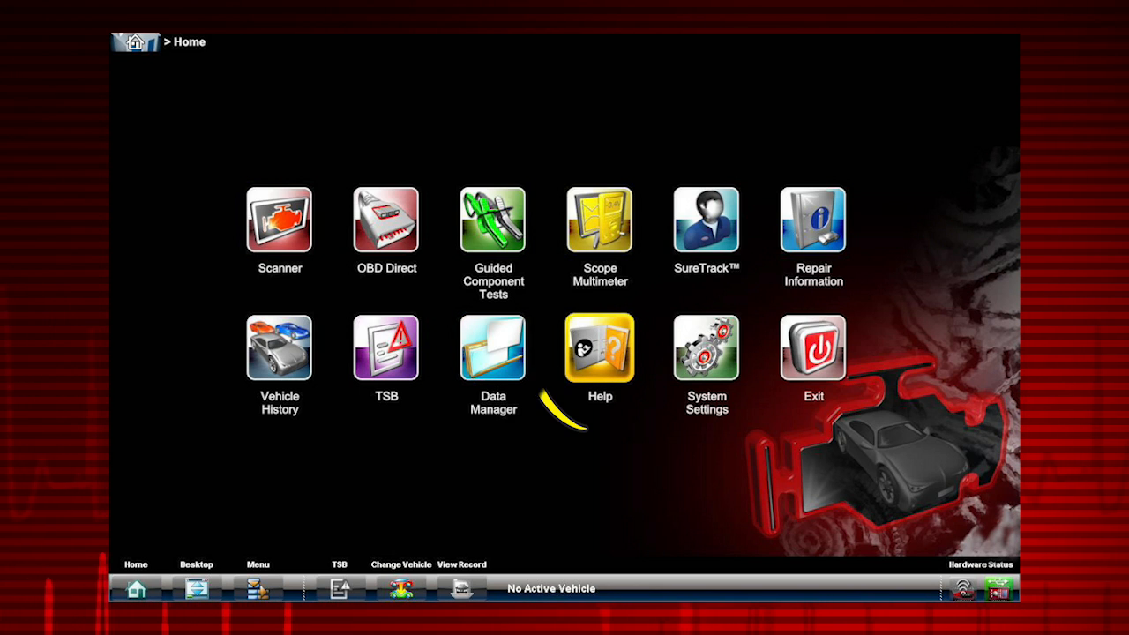
mouse_move(600, 353)
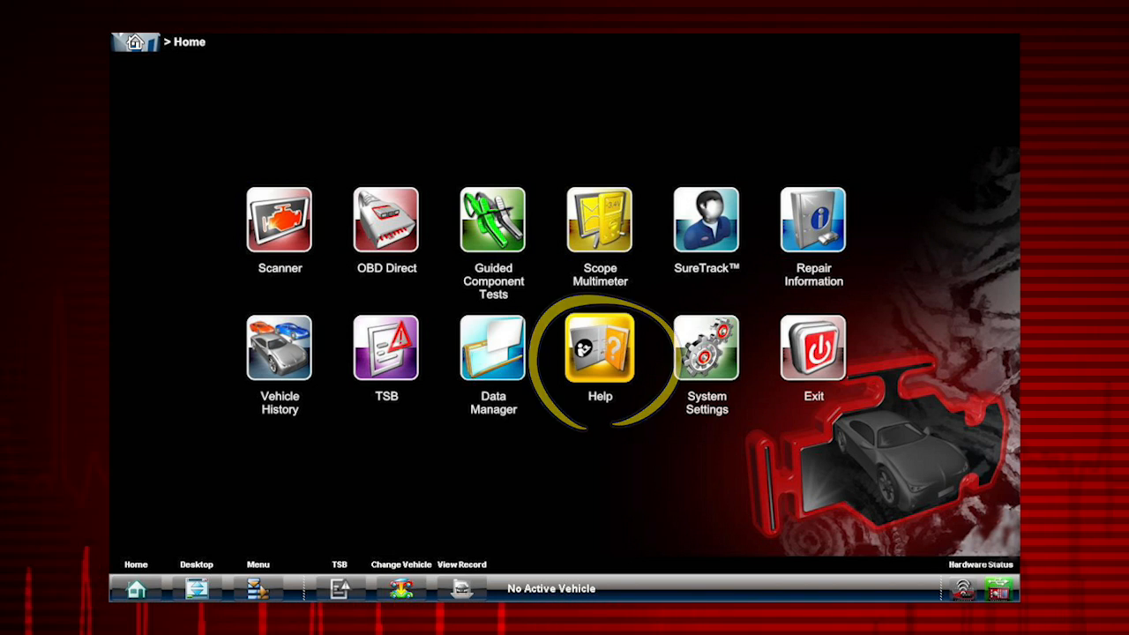
mouse_move(600, 346)
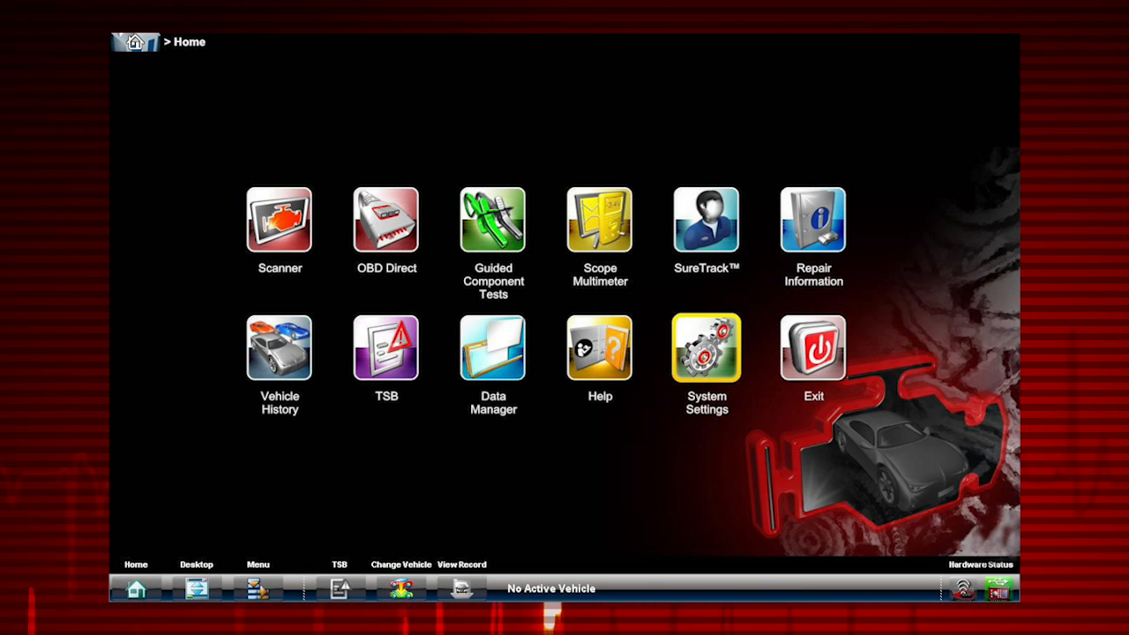
left_click(706, 347)
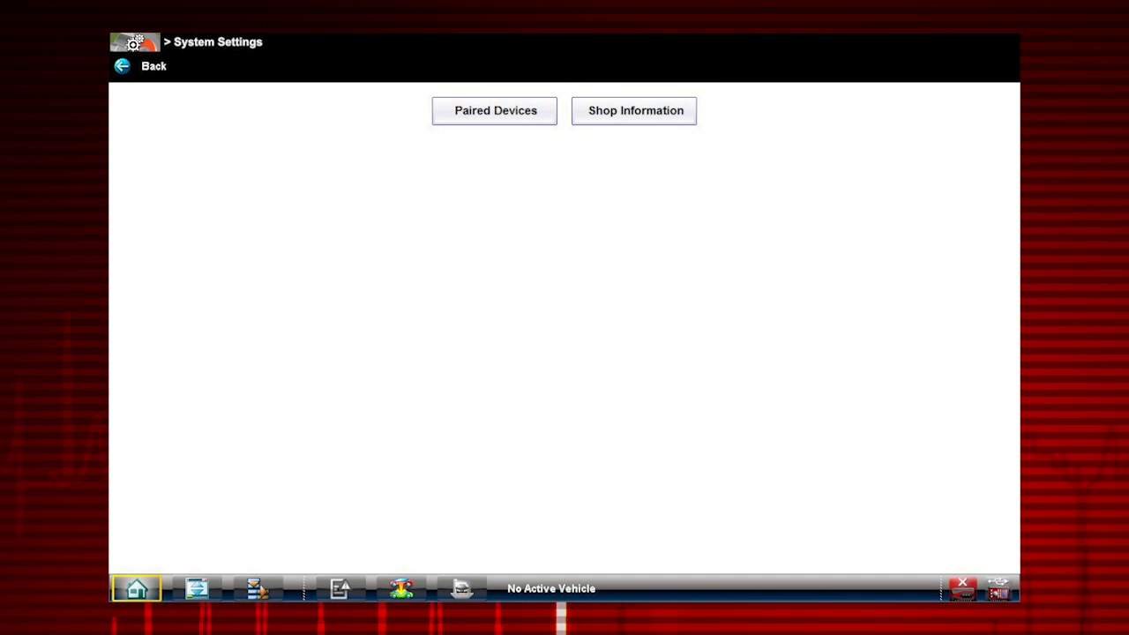
left_click(122, 66)
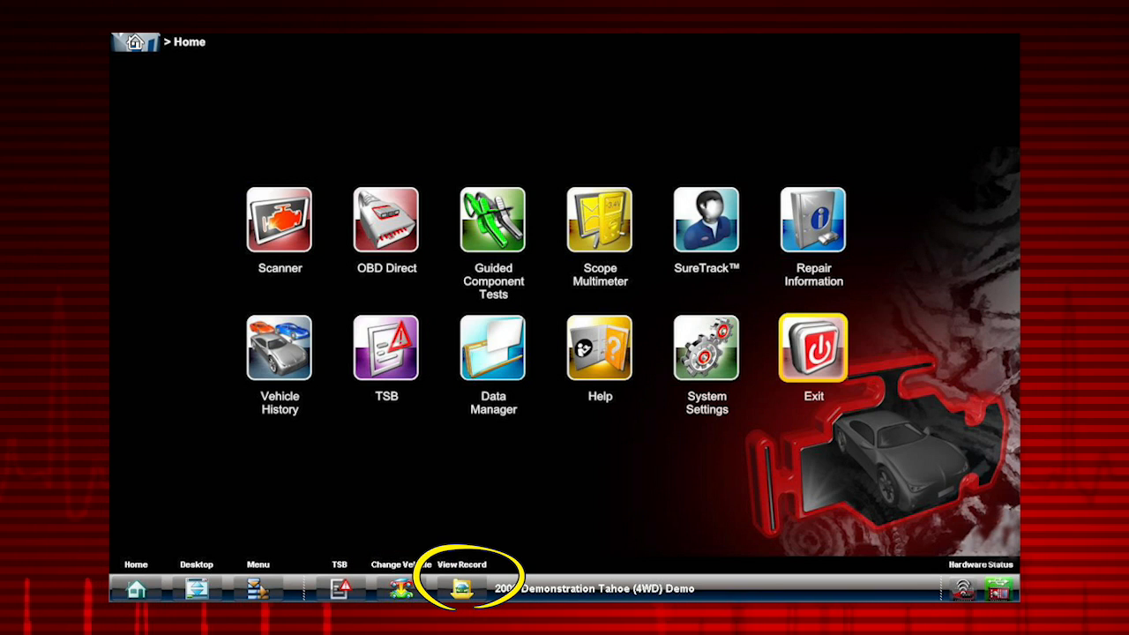
View the 2013 Lincoln MKZ record and open the RFI High Output Test component test.
left_click(461, 588)
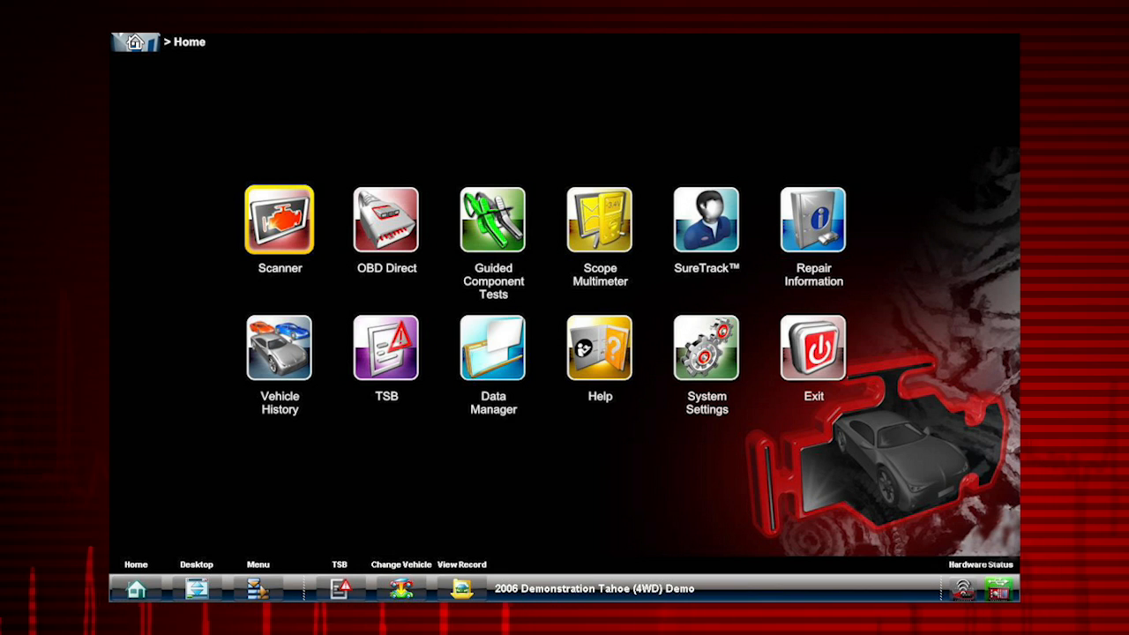
left_click(493, 220)
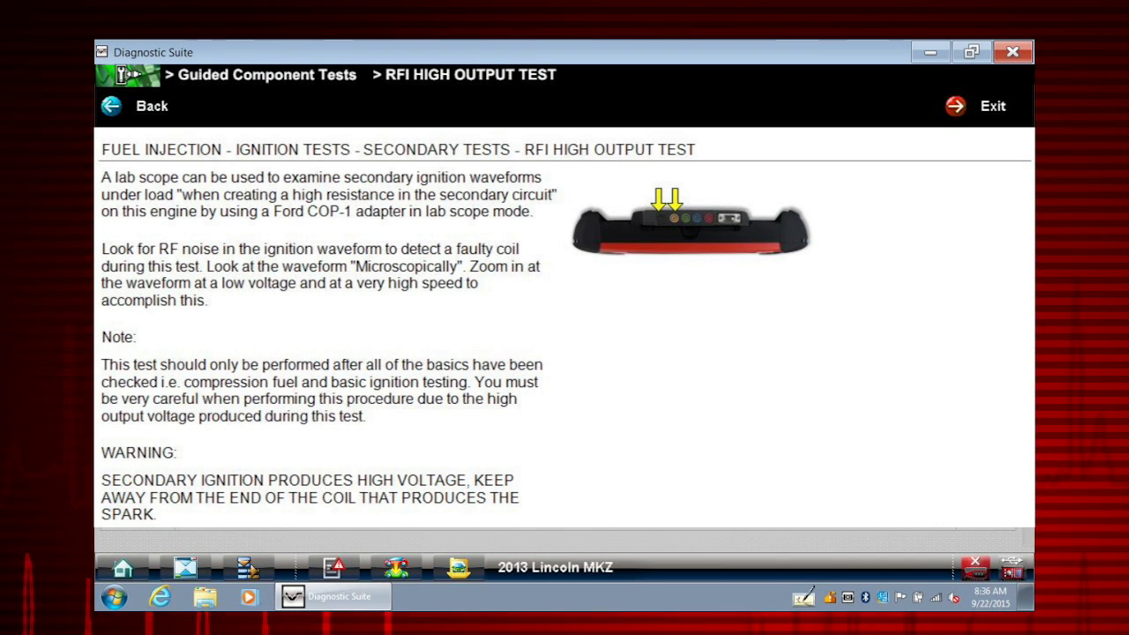